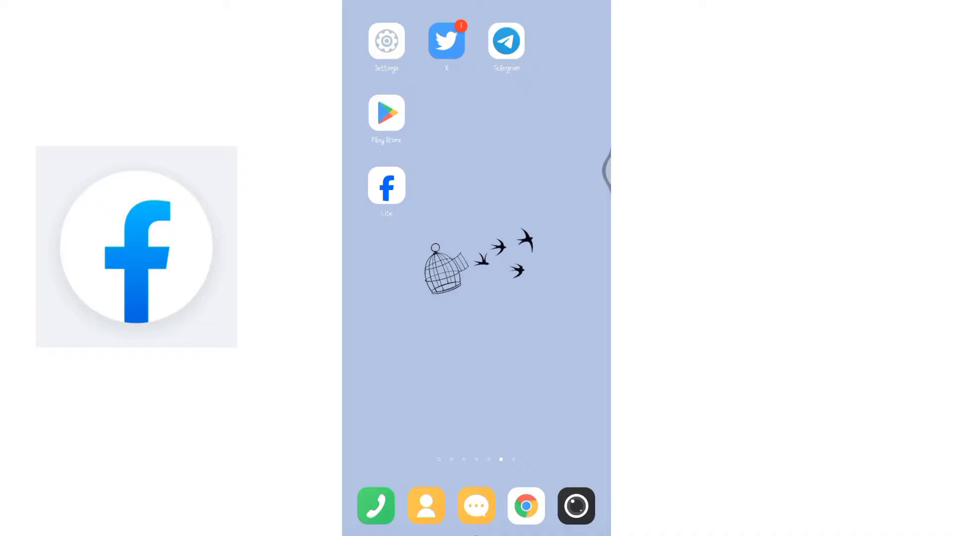
Launch Facebook Lite, reach its hamburger menu and expand 'Settings & privacy'.
{"action": "left_click", "coordinate": [386, 185]}
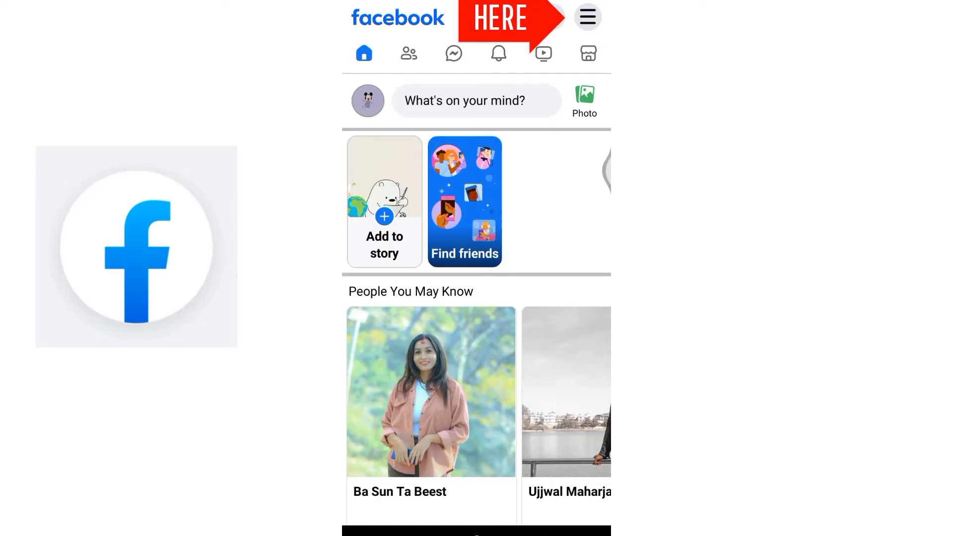
{"action": "left_click", "coordinate": [587, 17]}
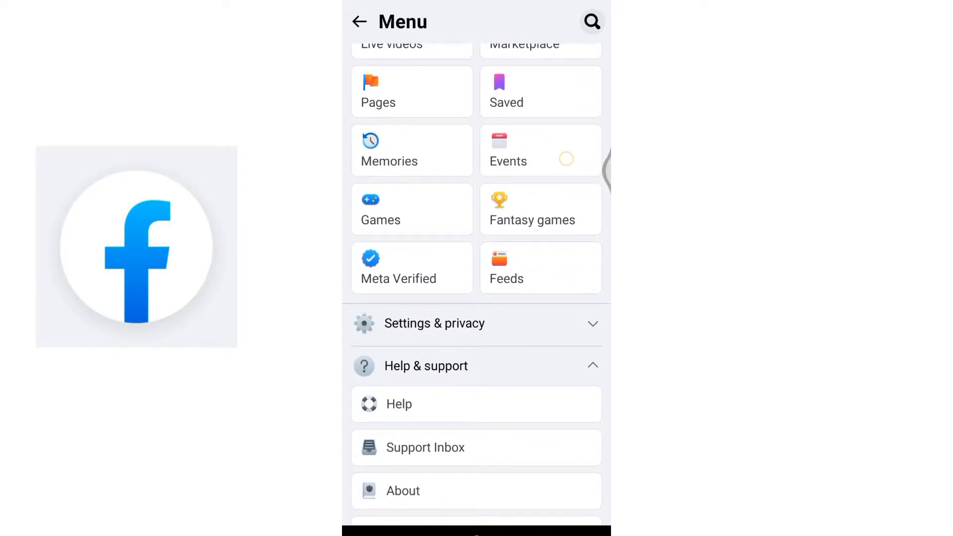
{"action": "left_click", "coordinate": [435, 324]}
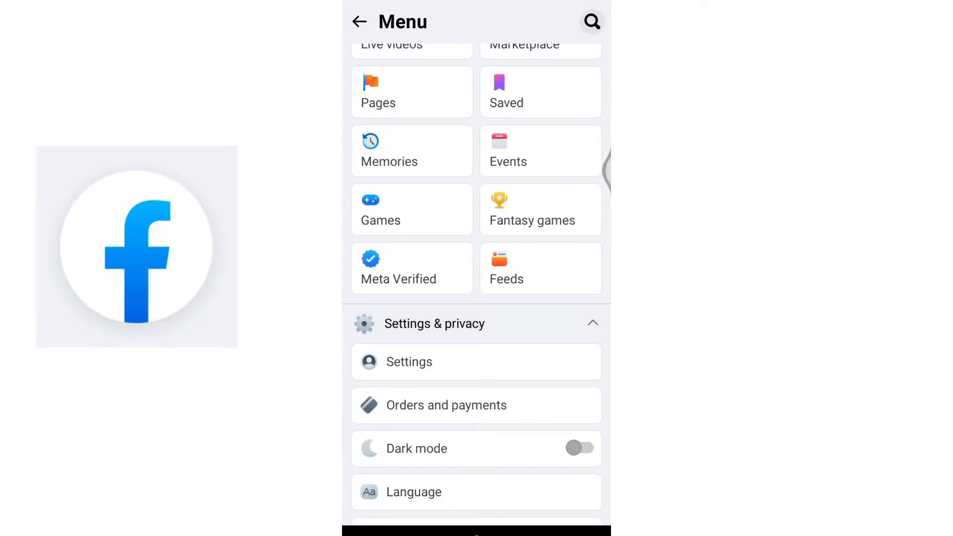
Go into Settings and scroll to the 'Your information' section.
{"action": "left_click", "coordinate": [409, 361]}
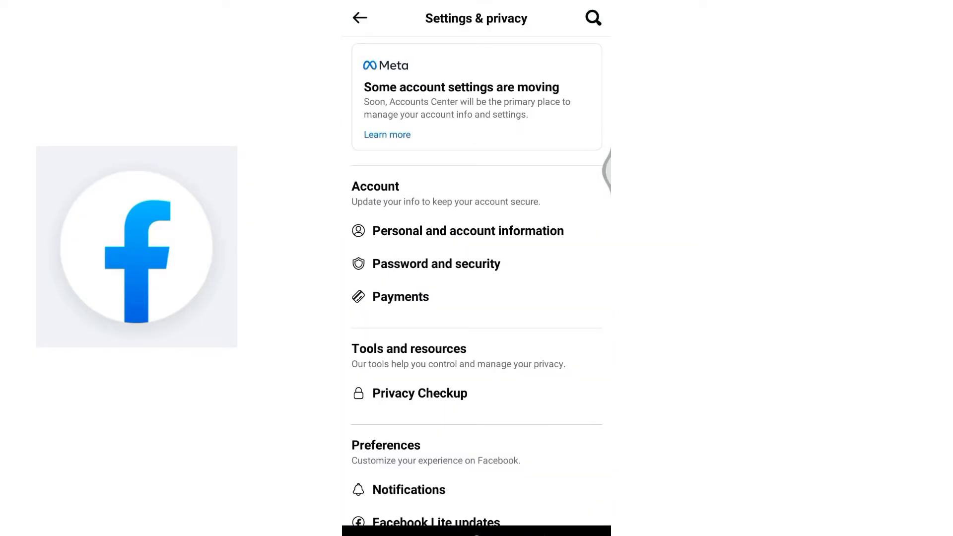
{"action": "scroll", "scroll_direction": "down", "scroll_amount": 3}
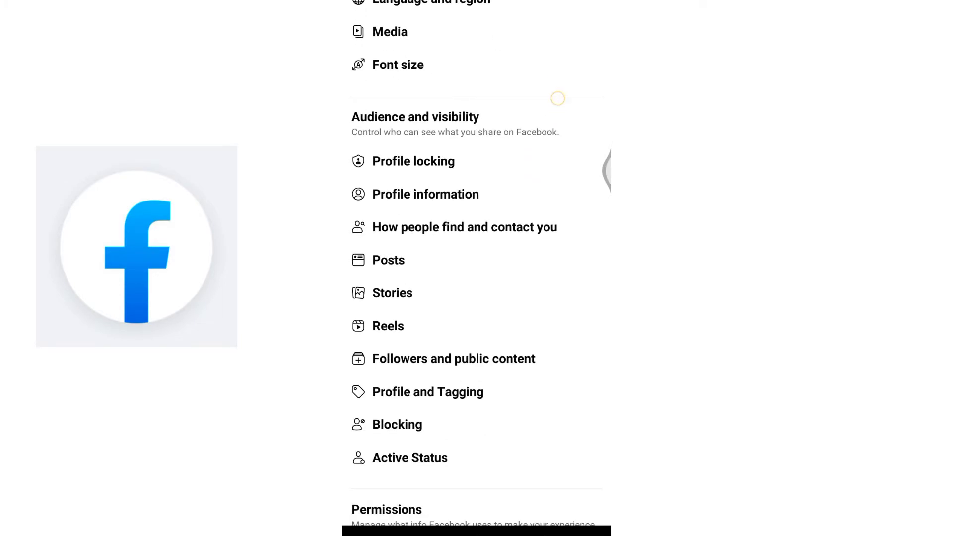
{"action": "scroll", "scroll_direction": "down", "scroll_amount": 3}
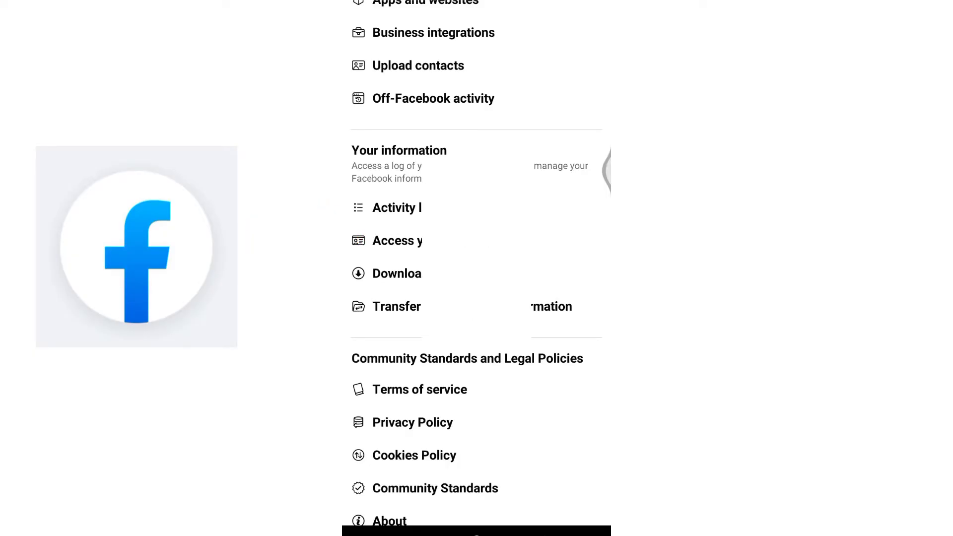
Enter 'Access your information' and scroll to the Personal information category card.
{"action": "left_click", "coordinate": [397, 241]}
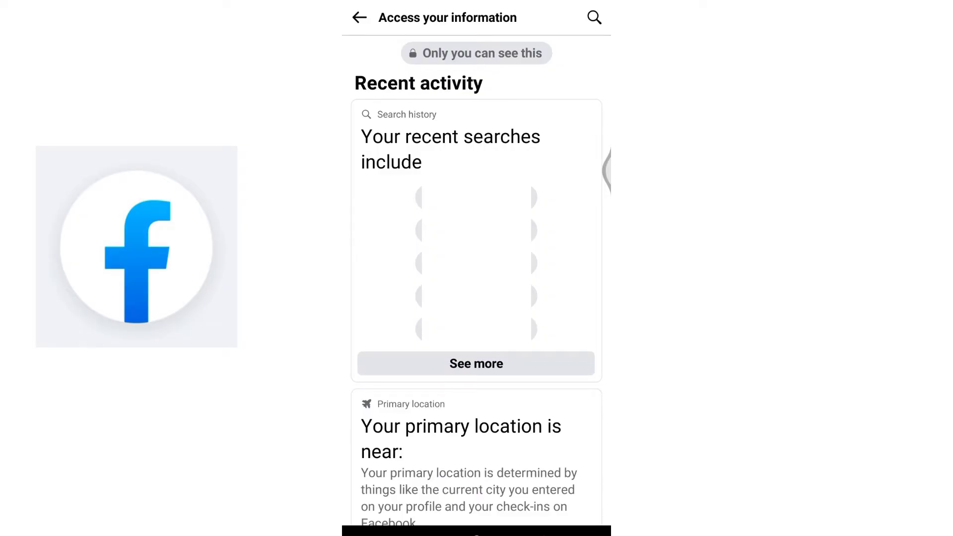
{"action": "scroll", "scroll_direction": "down", "scroll_amount": 3}
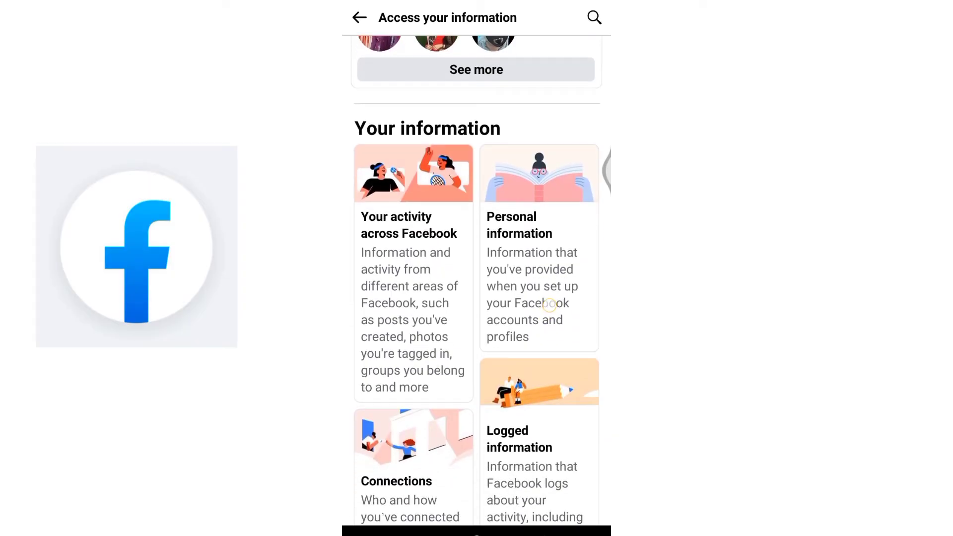
{"action": "scroll", "scroll_direction": "down", "scroll_amount": 3}
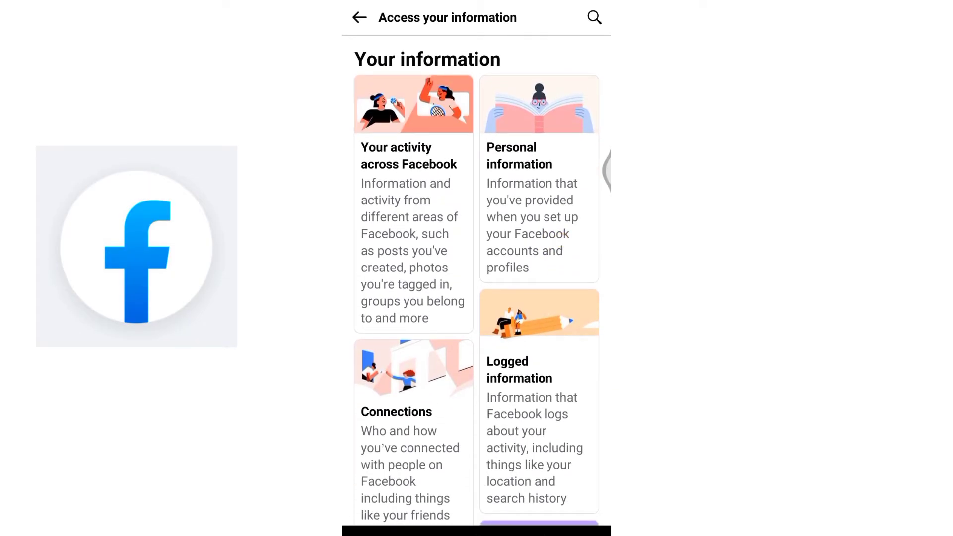